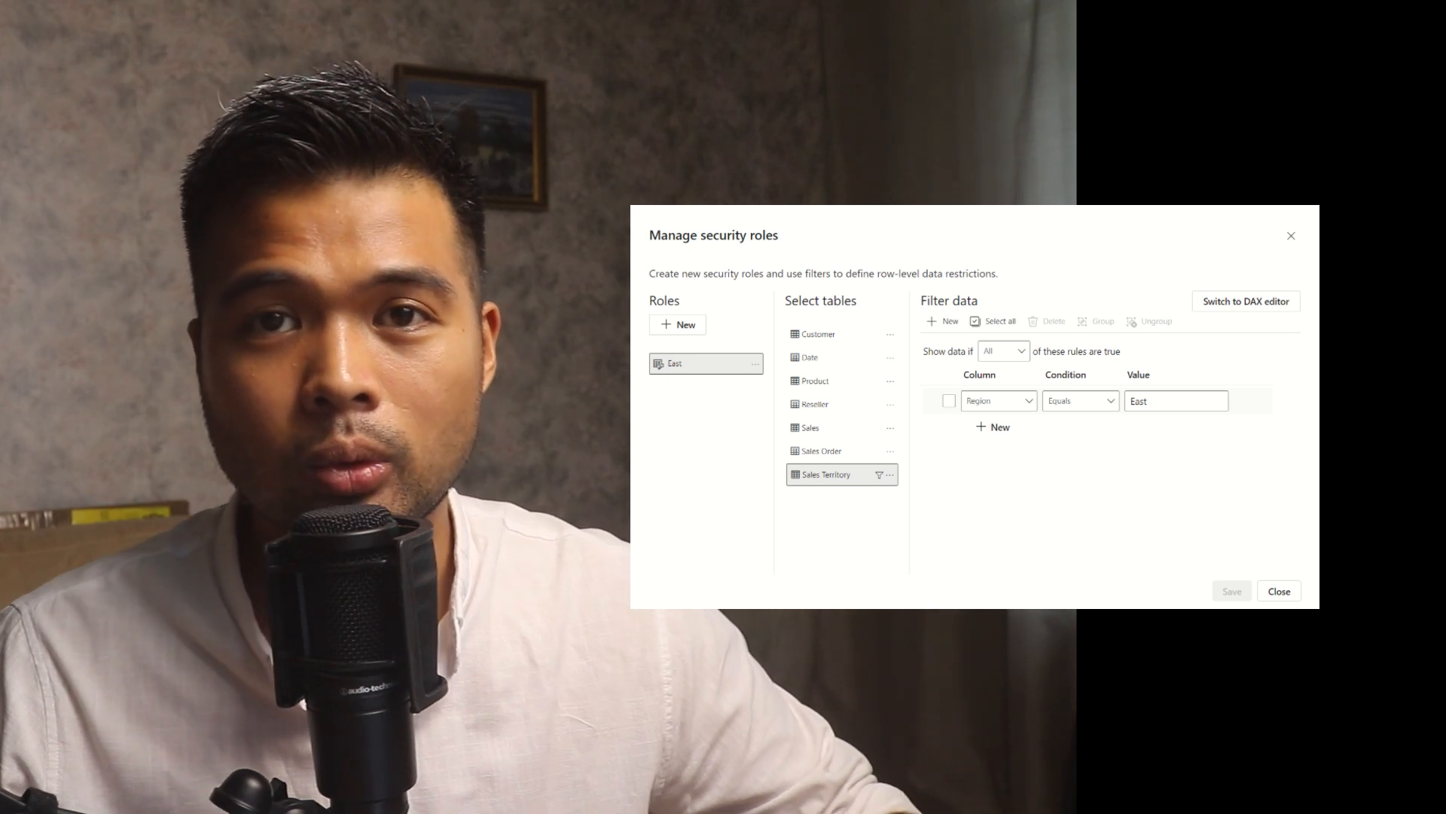
pyautogui.click(1246, 300)
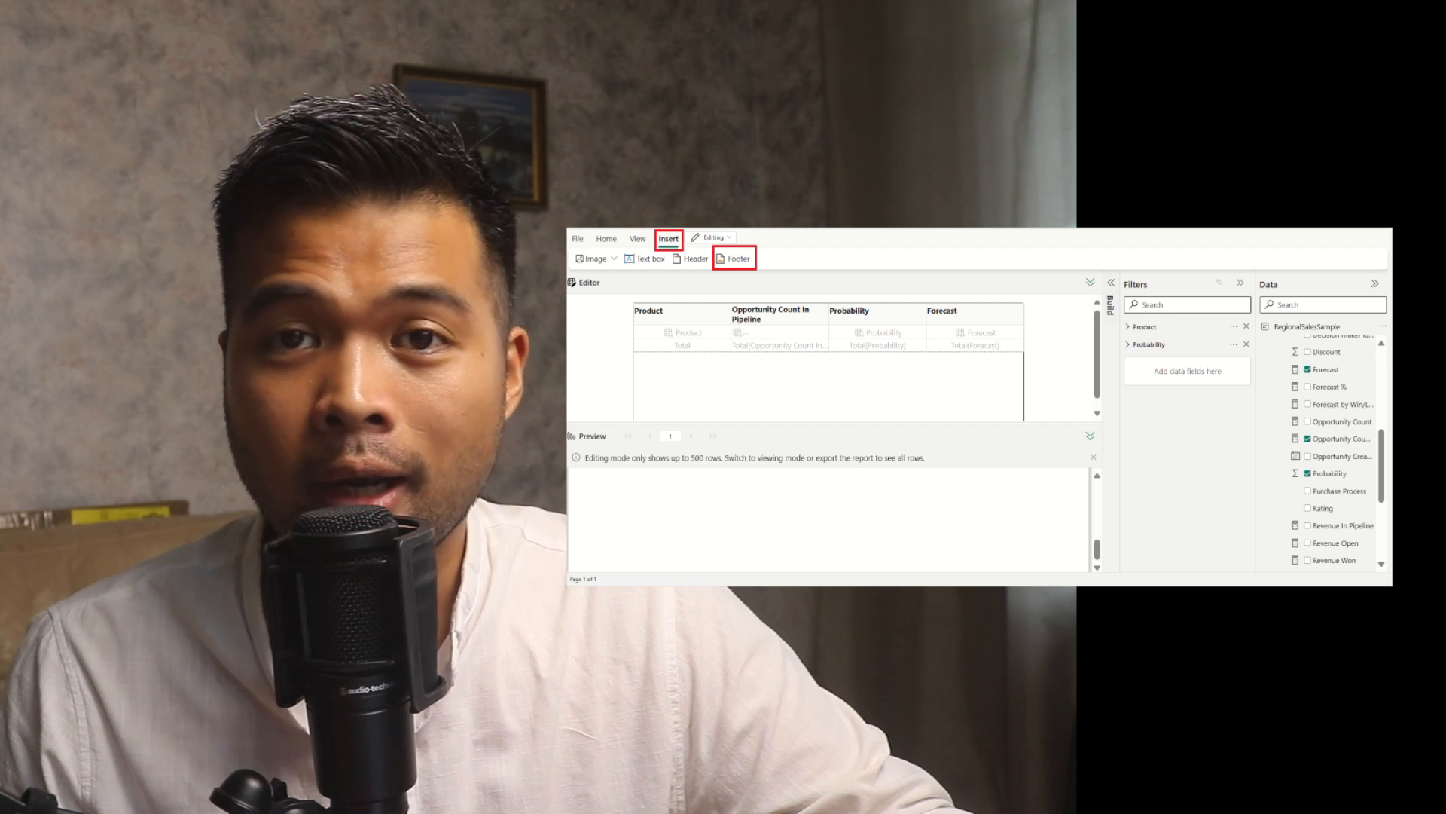
pyautogui.click(578, 226)
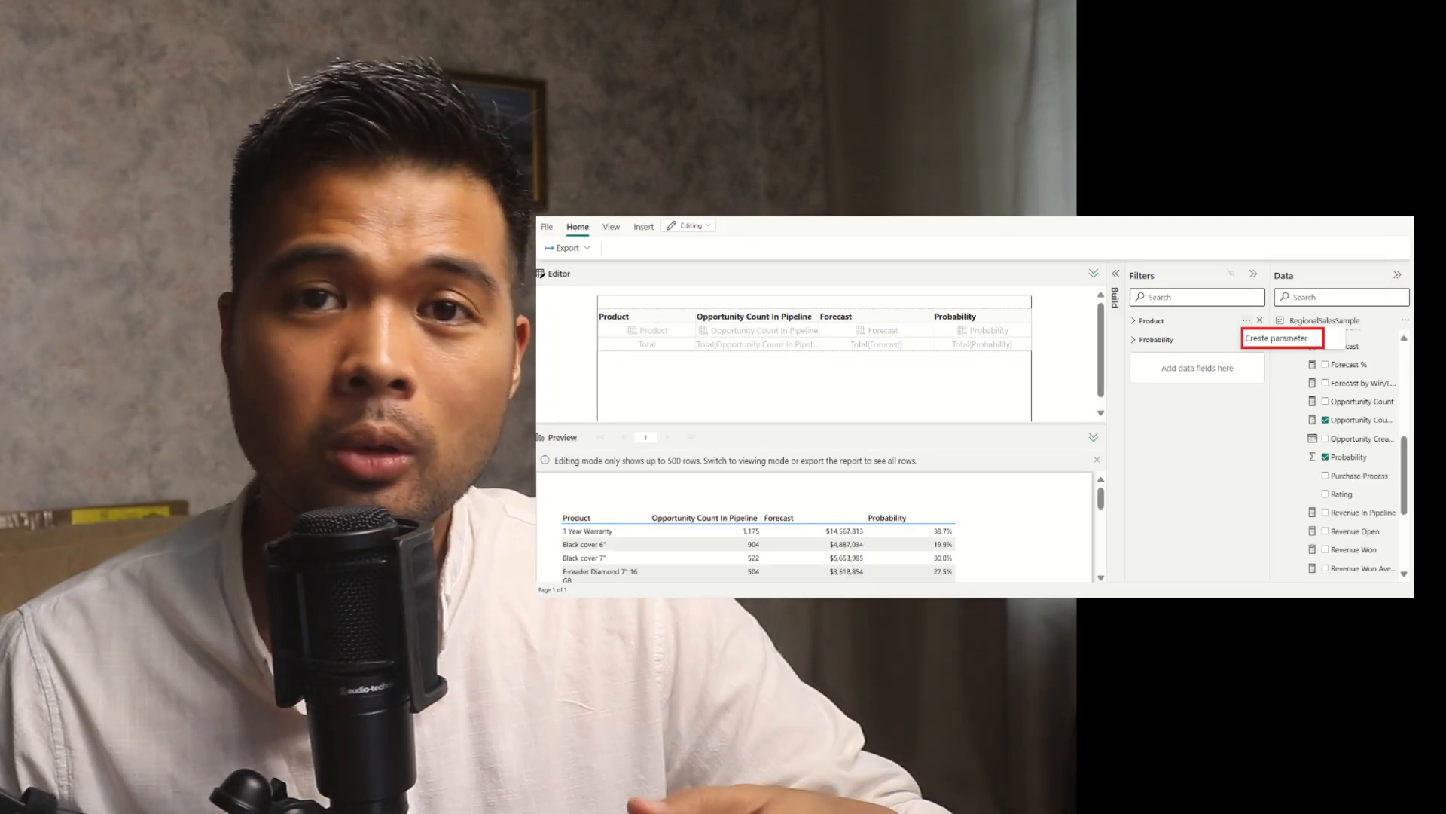